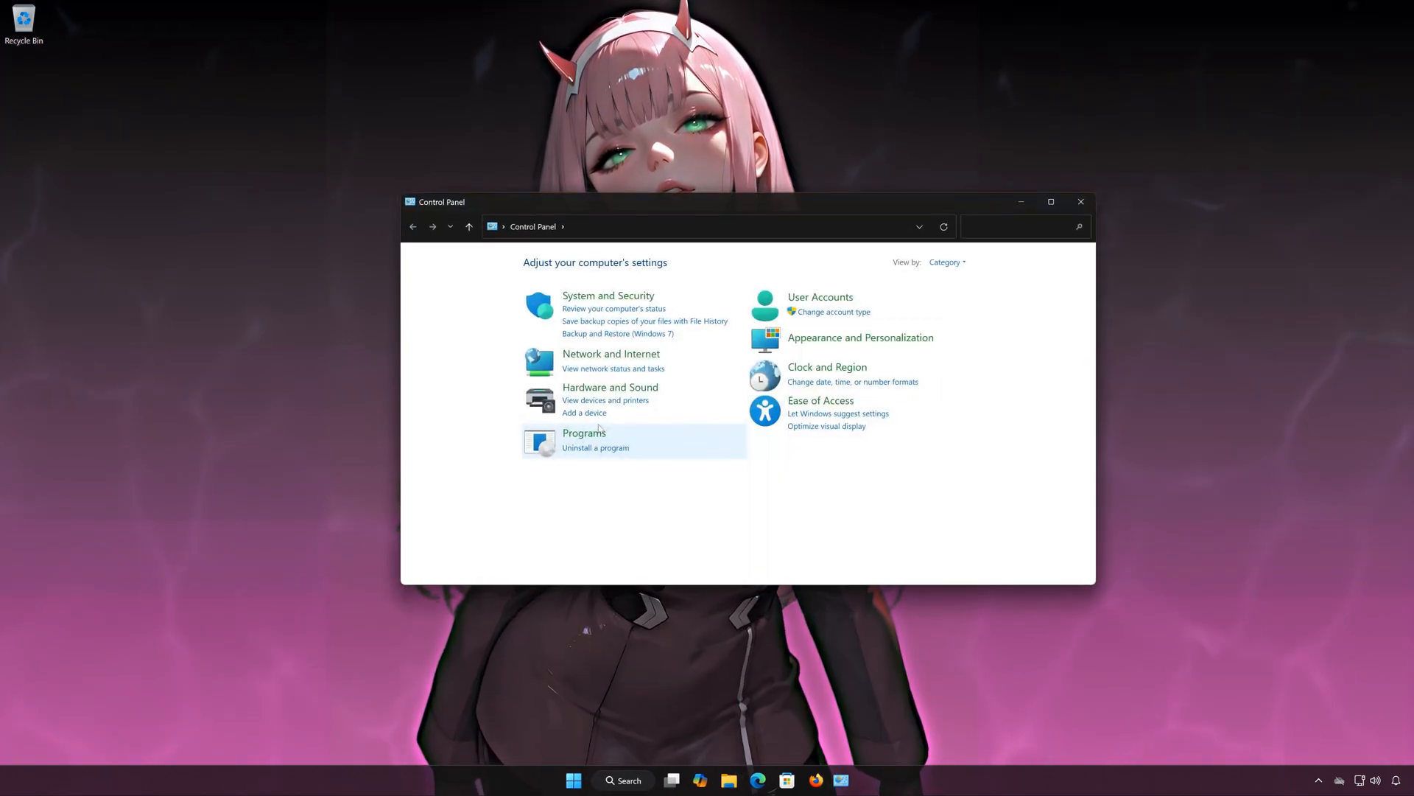
mouse_move(611, 354)
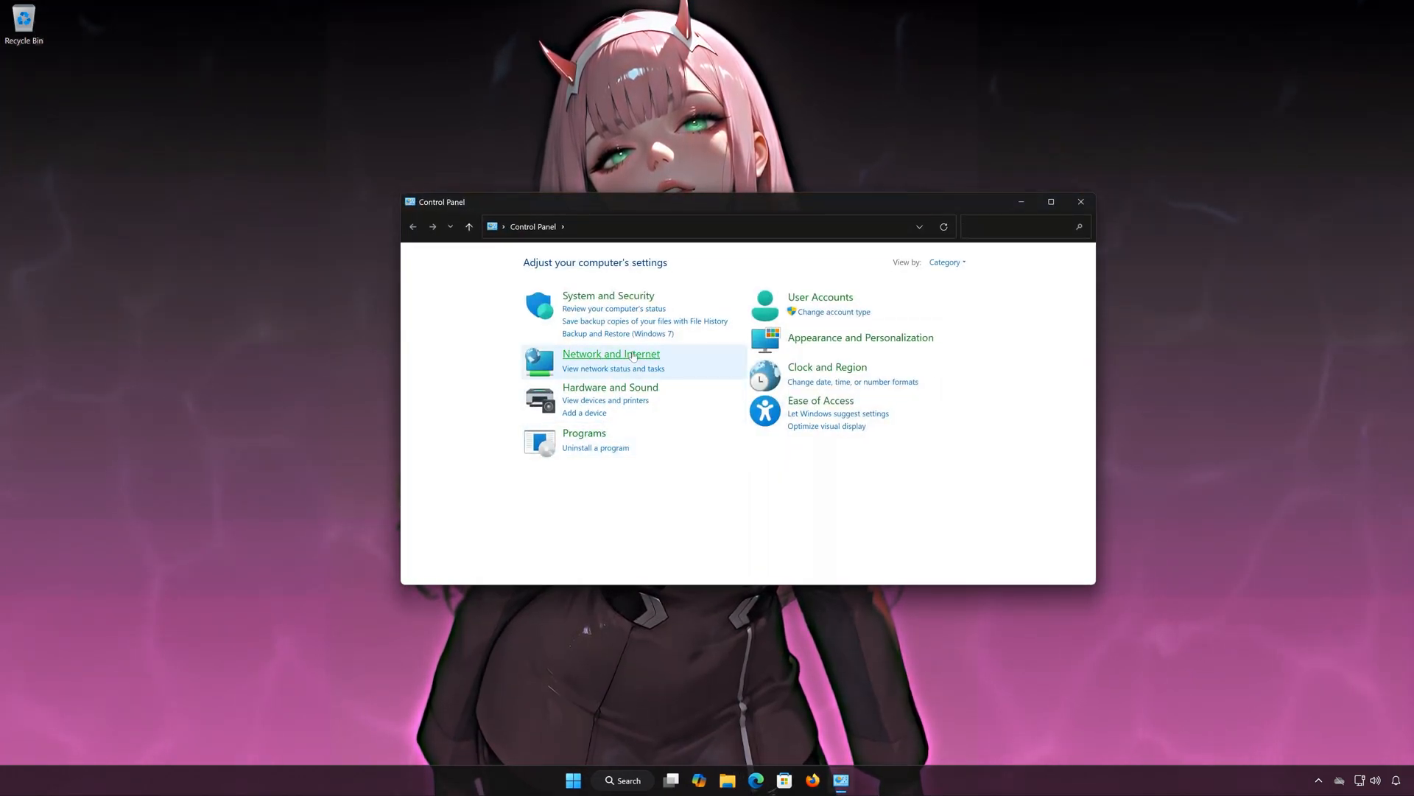
Go into Control Panel's Network and Internet category.
click(611, 353)
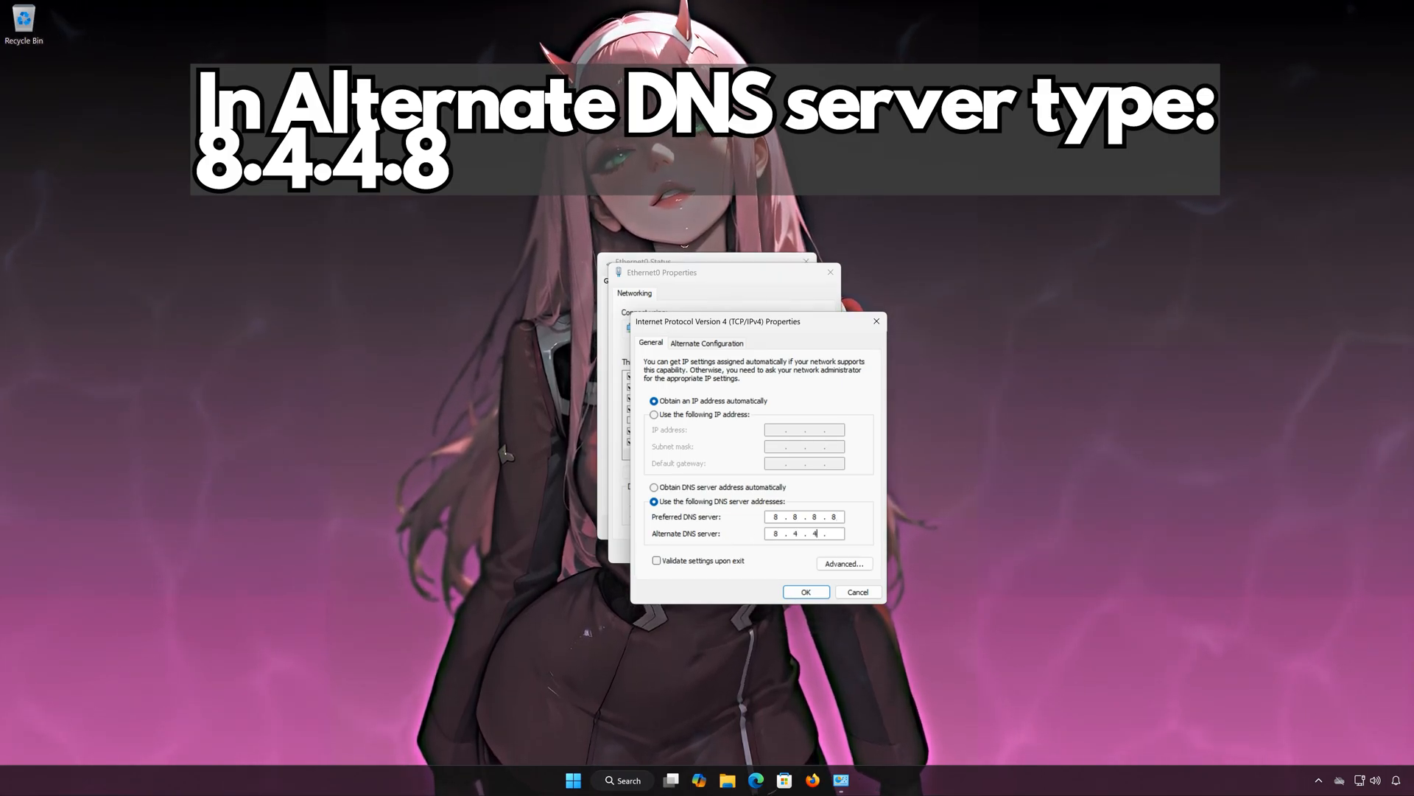
Enter the alternate DNS server 8.4.4.8 in Ethernet0's IPv4 properties.
text(8)
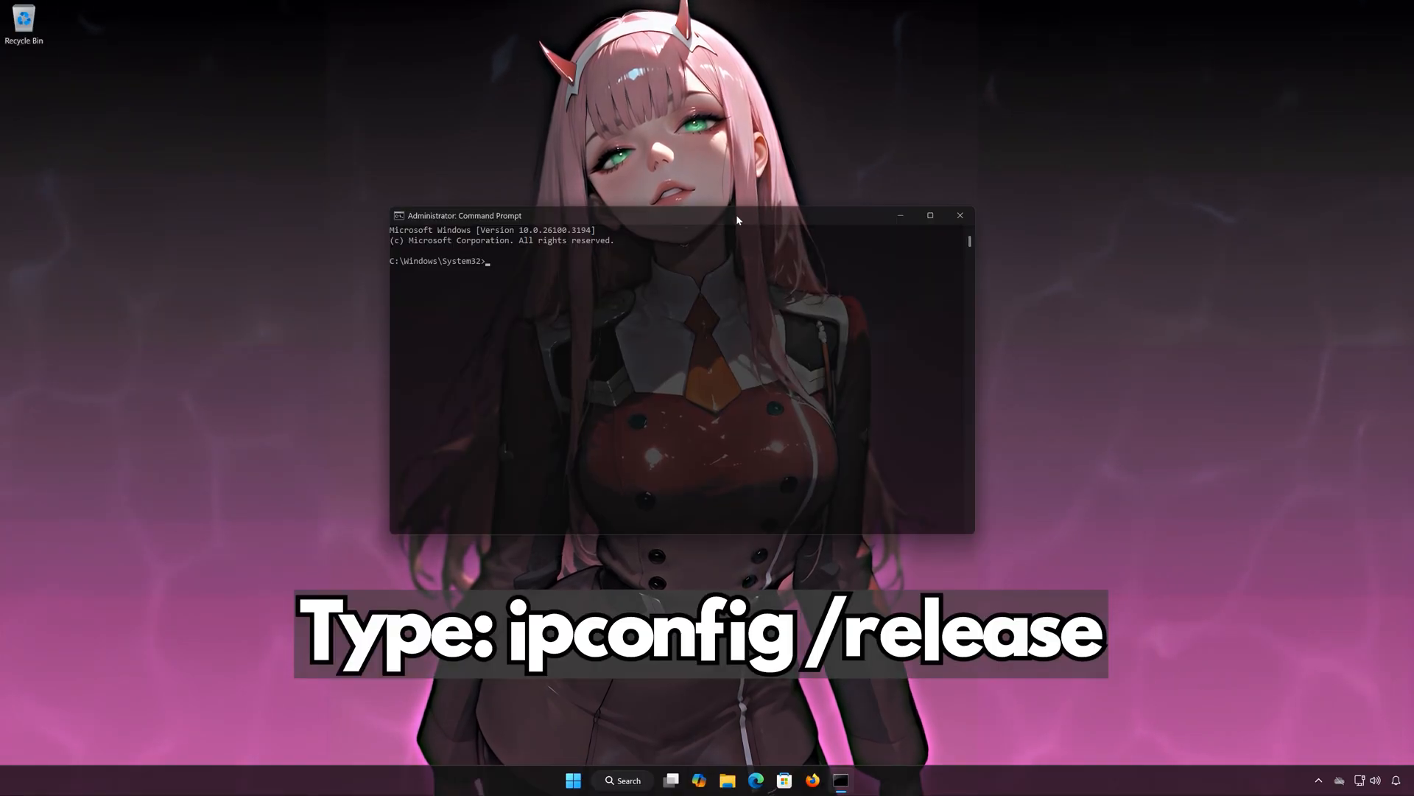
Run ipconfig /release and the network stack reset commands.
text(ipconfig)
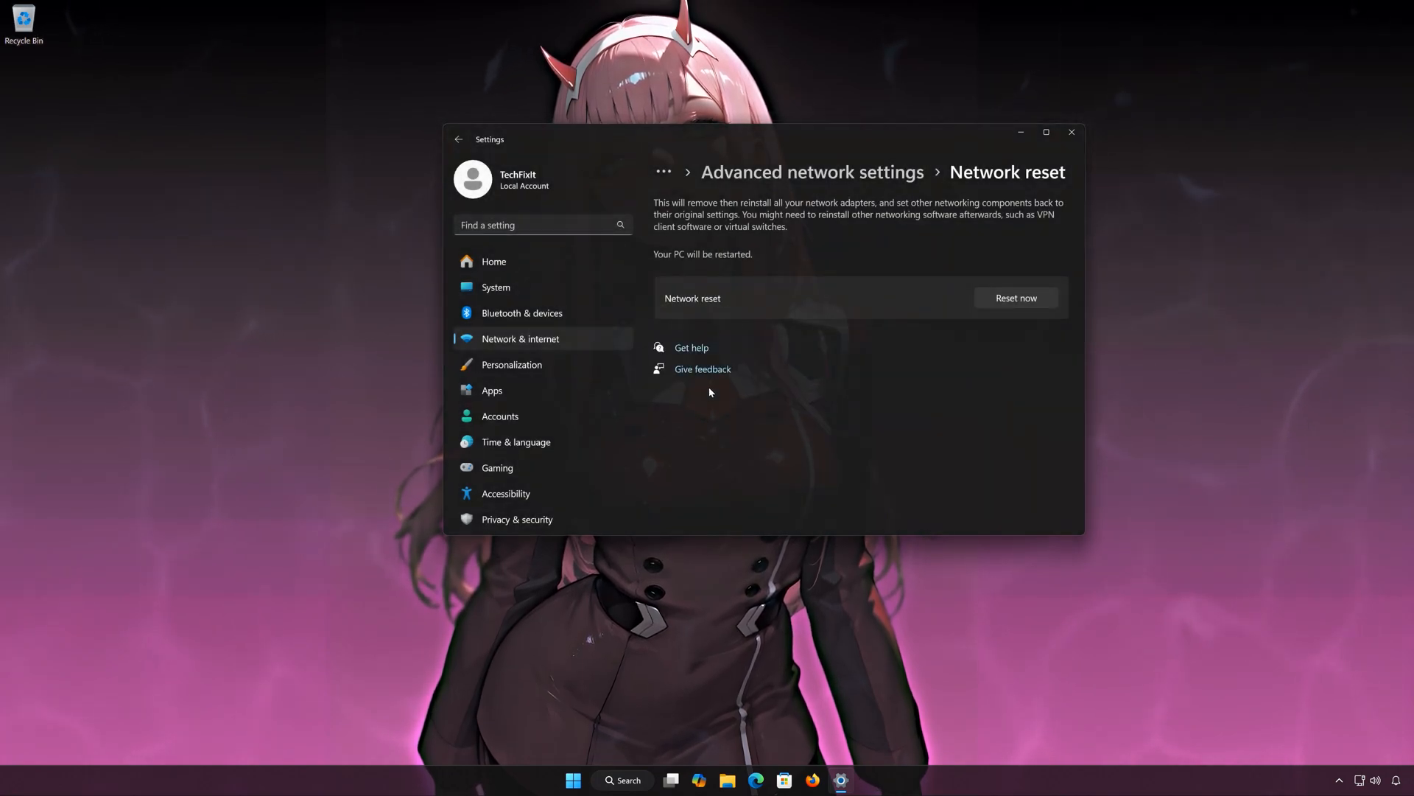
Confirm Reset now on the Network reset page to reset all adapters.
click(586, 780)
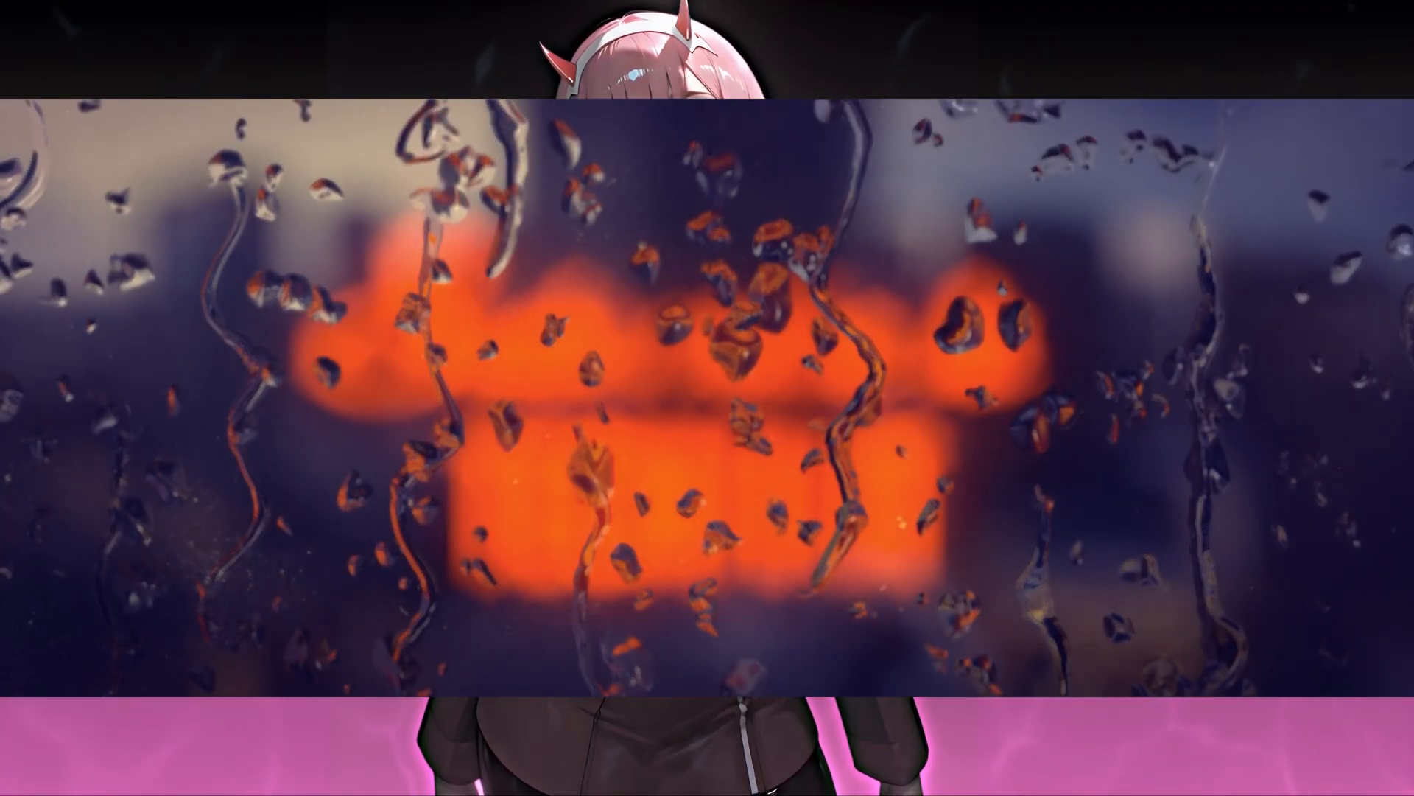
Bring up Device Manager from the Start button's context menu.
click(590, 774)
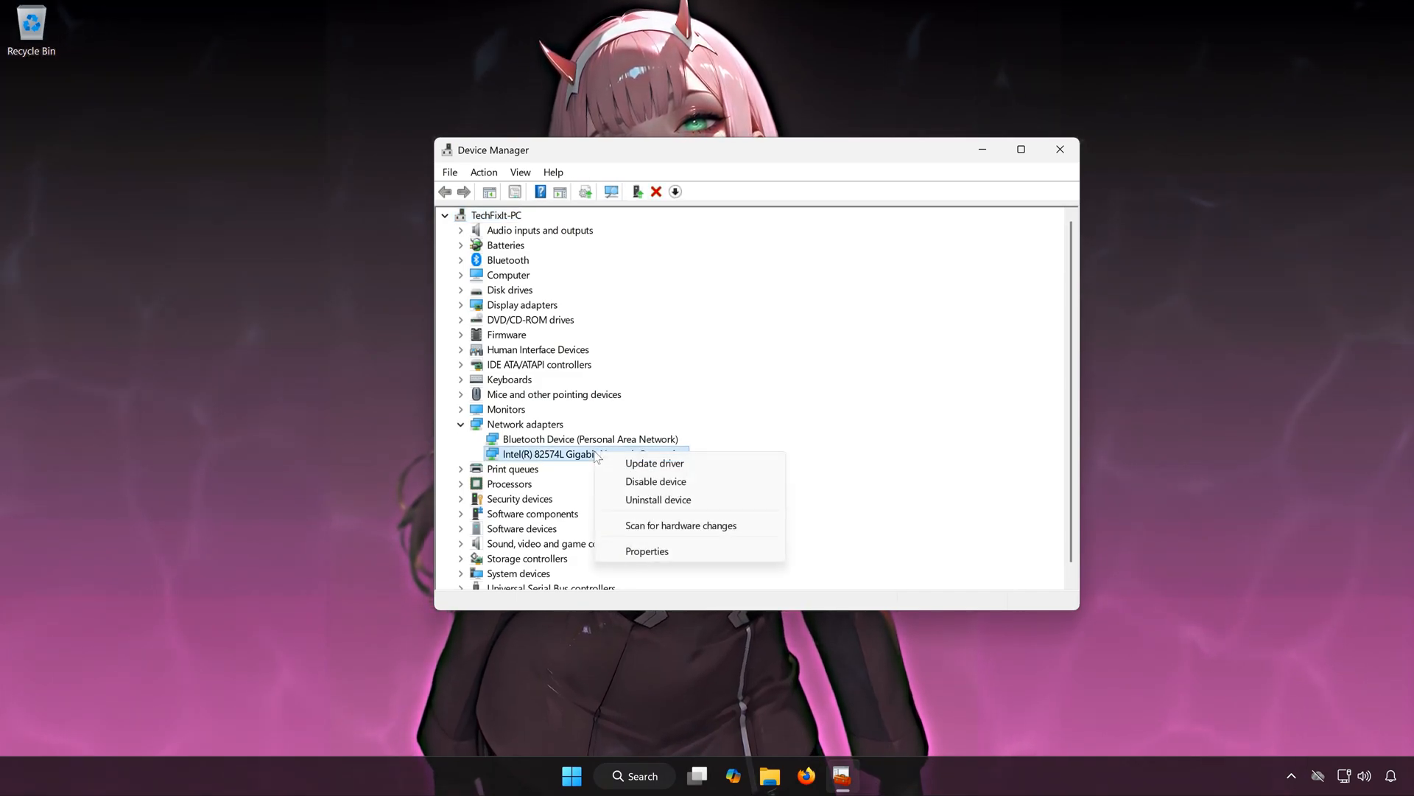
Choose Update driver for the Intel Ethernet adapter under Network adapters.
click(654, 463)
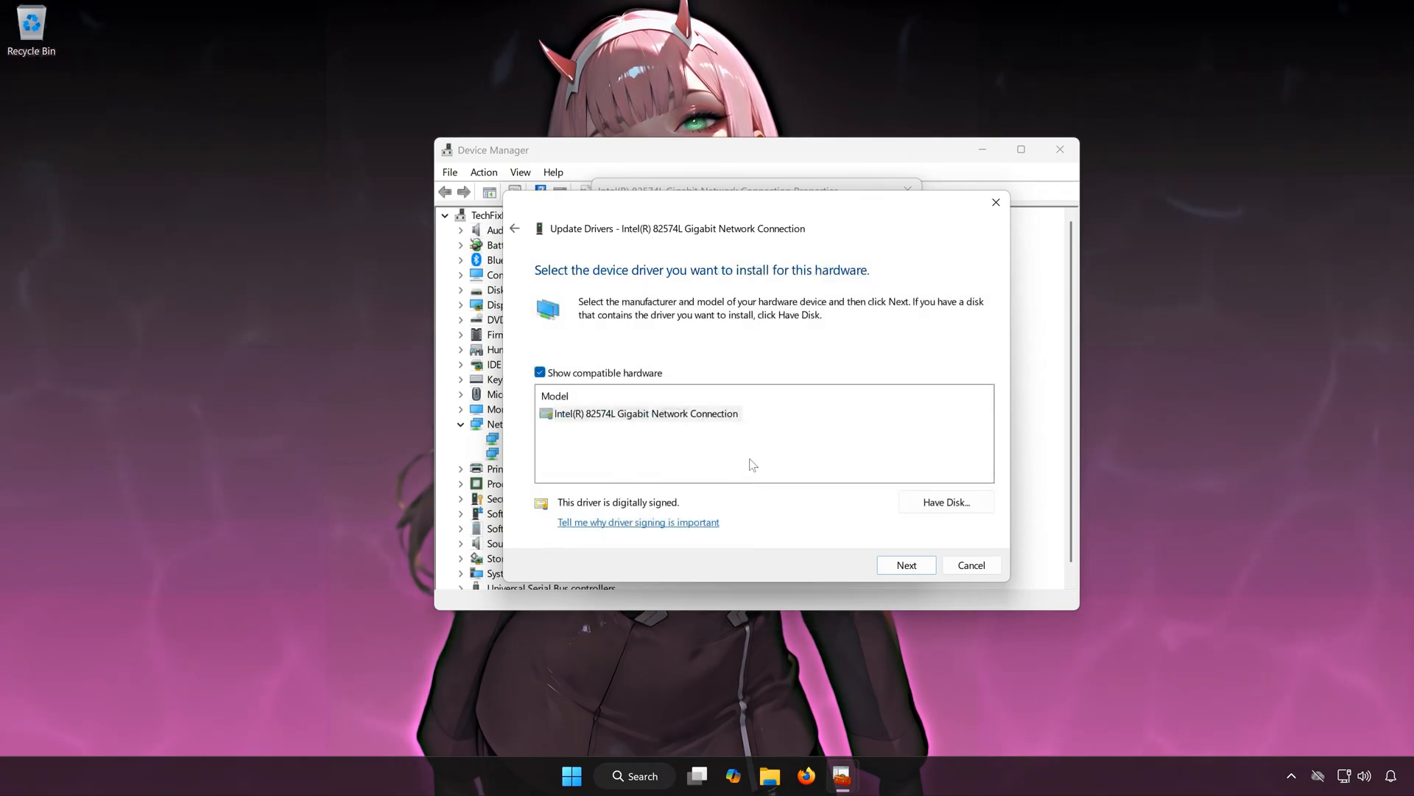